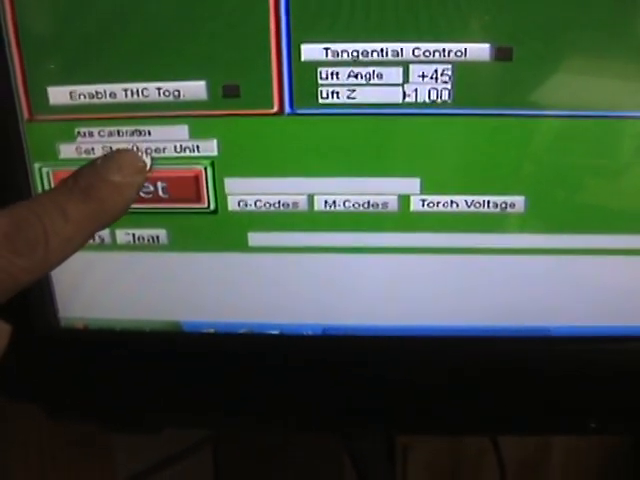
- Begin Set Steps per Unit calibration with X Axis selected as the axis to calibrate
click(116, 132)
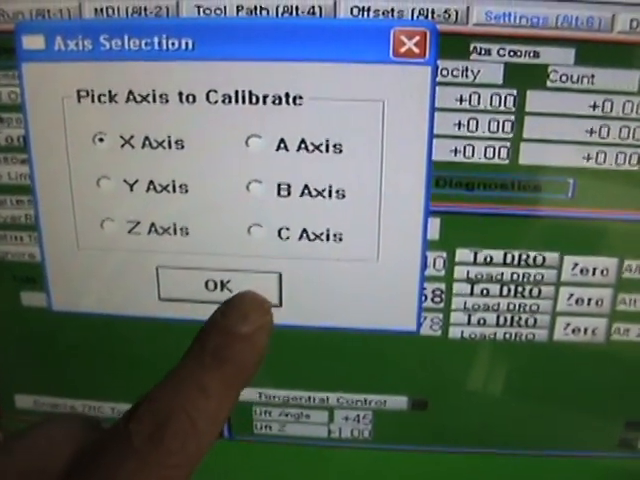
click(218, 288)
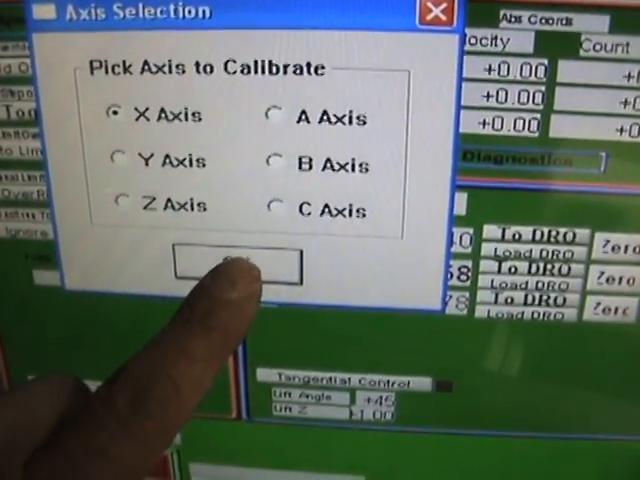
- Request a 4-unit test move of the X axis for calibration
click(236, 260)
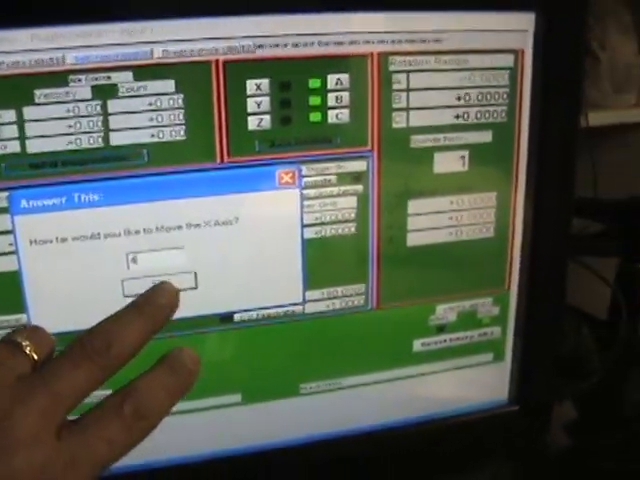
click(152, 284)
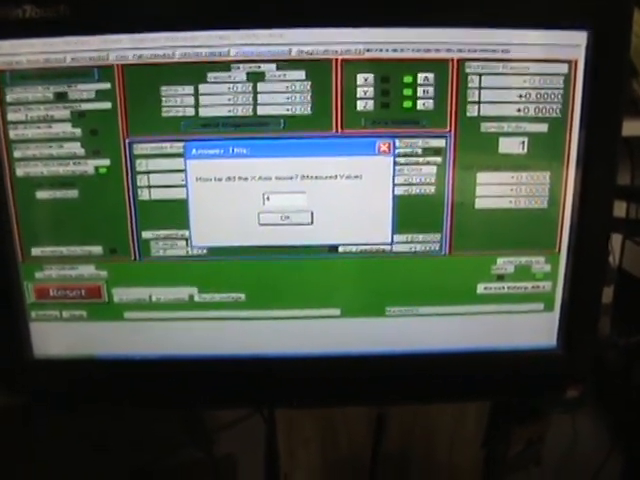
- Submit the measured X travel so Mach3 proposes 1019.6096096 steps per unit
click(284, 218)
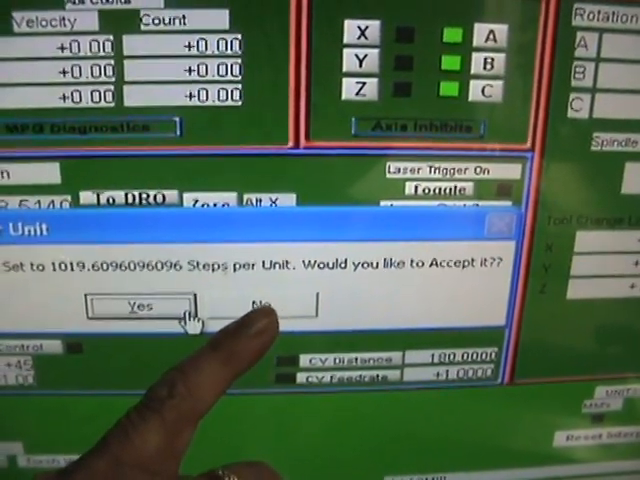
- Accept the new X steps-per-unit value, then abort Z calibration with a zero move distance
click(140, 304)
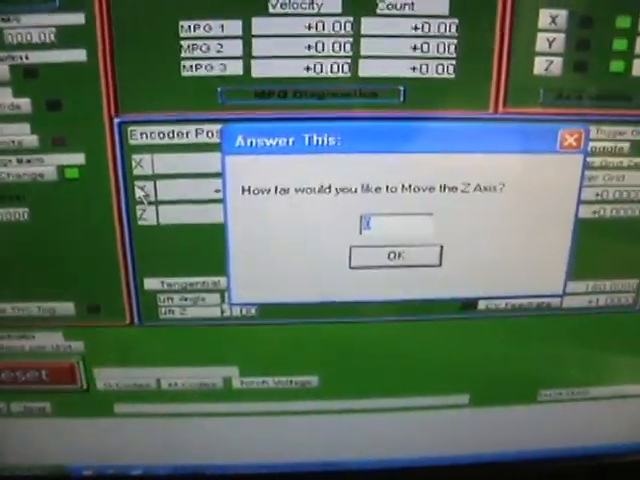
click(396, 256)
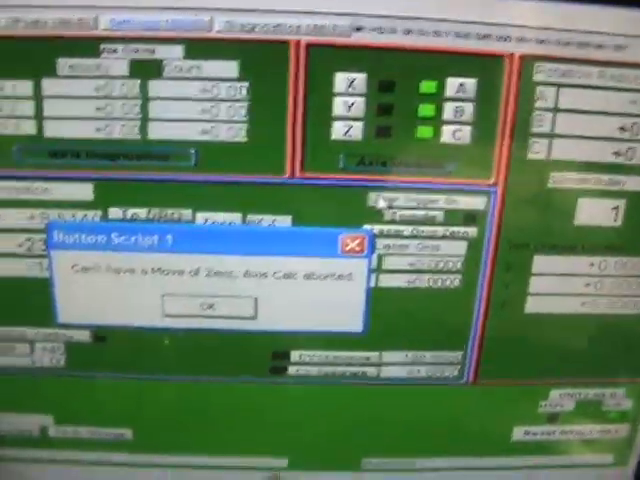
click(208, 308)
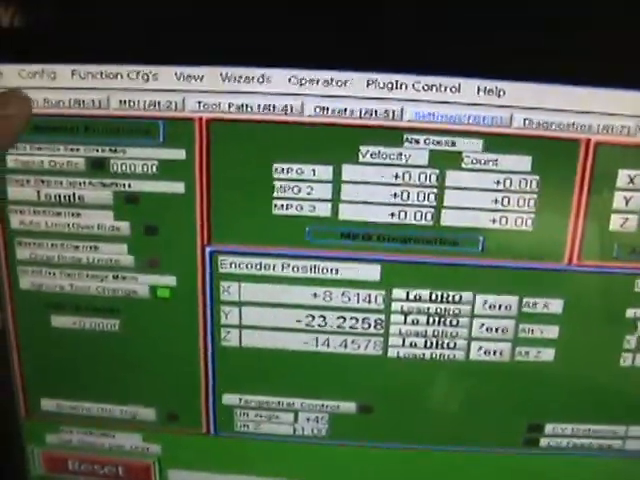